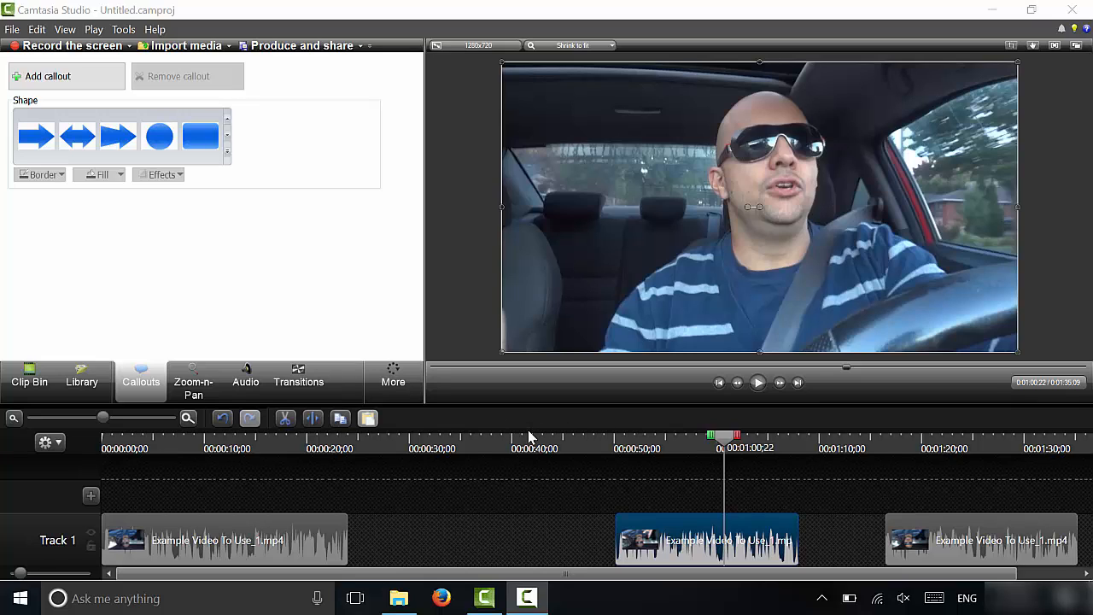
mouse_move(608, 441)
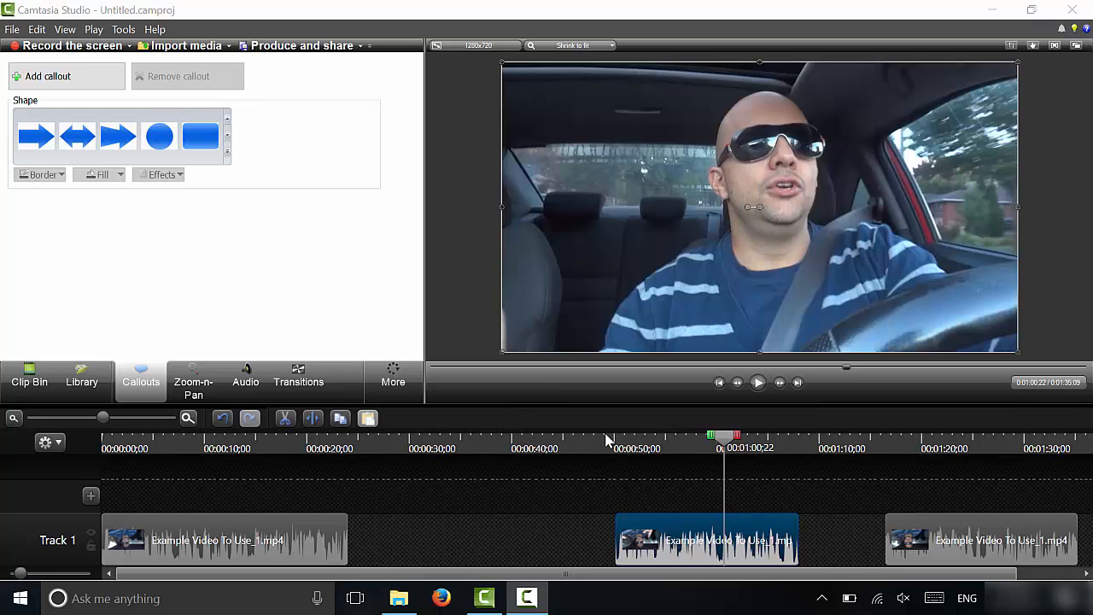
mouse_move(521, 432)
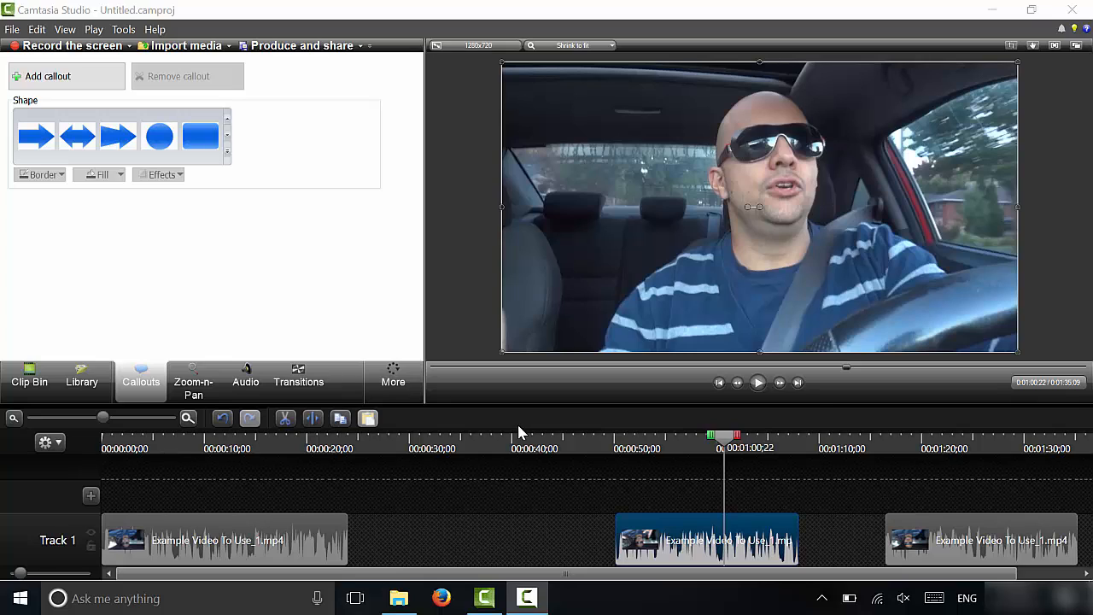
mouse_move(510, 495)
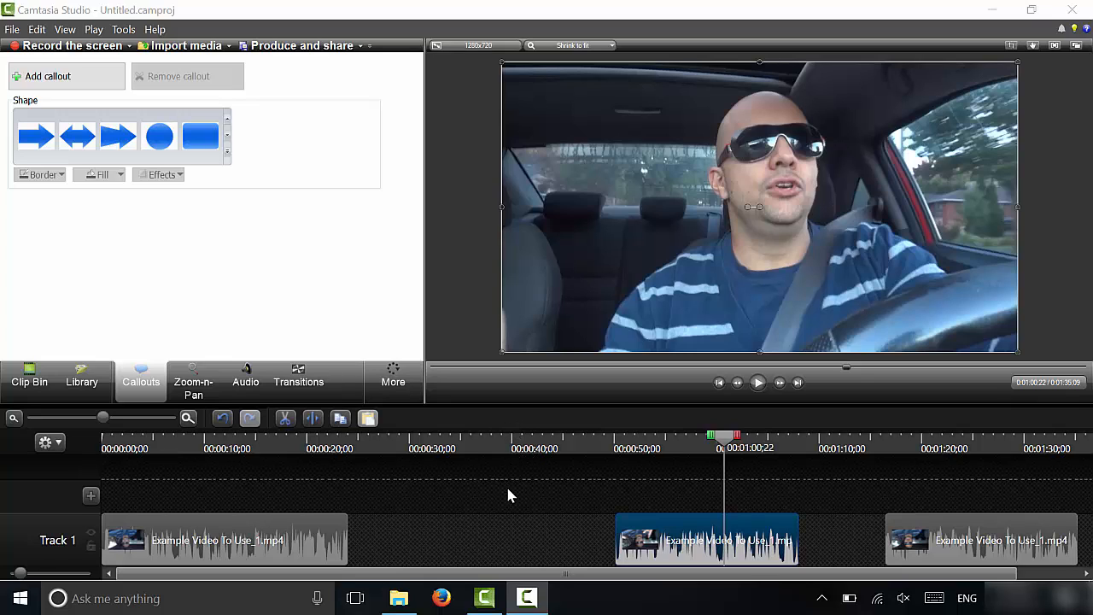
mouse_move(574, 482)
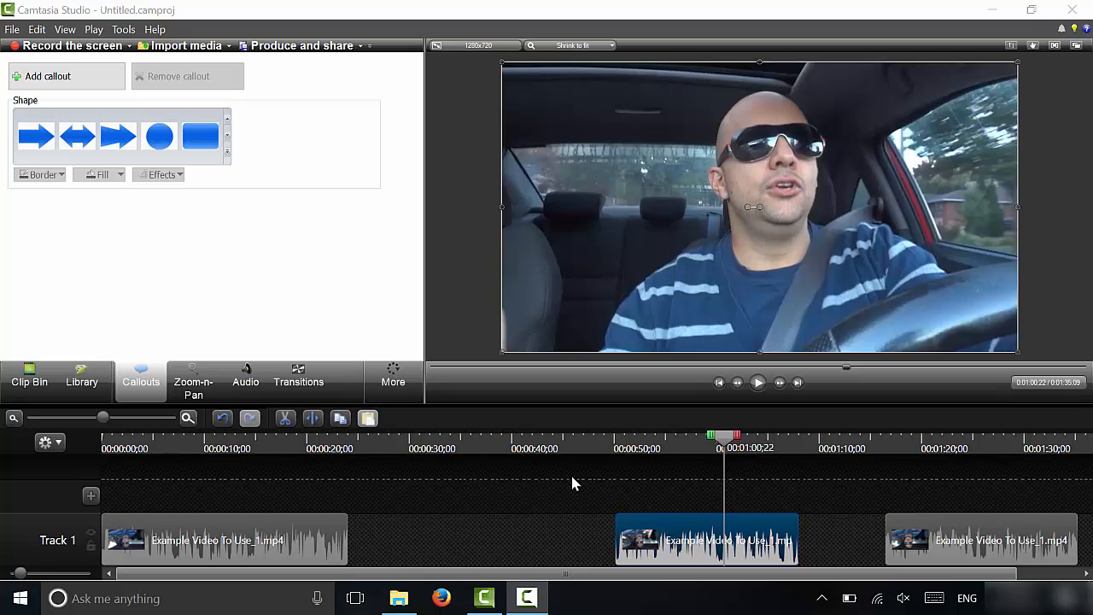
mouse_move(358, 485)
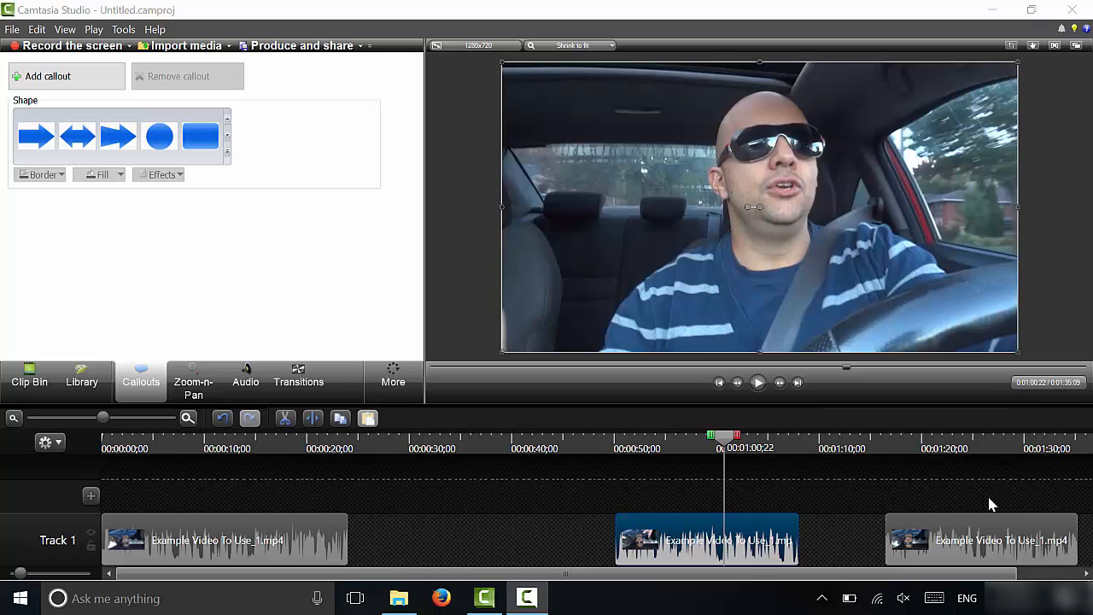
mouse_move(515, 498)
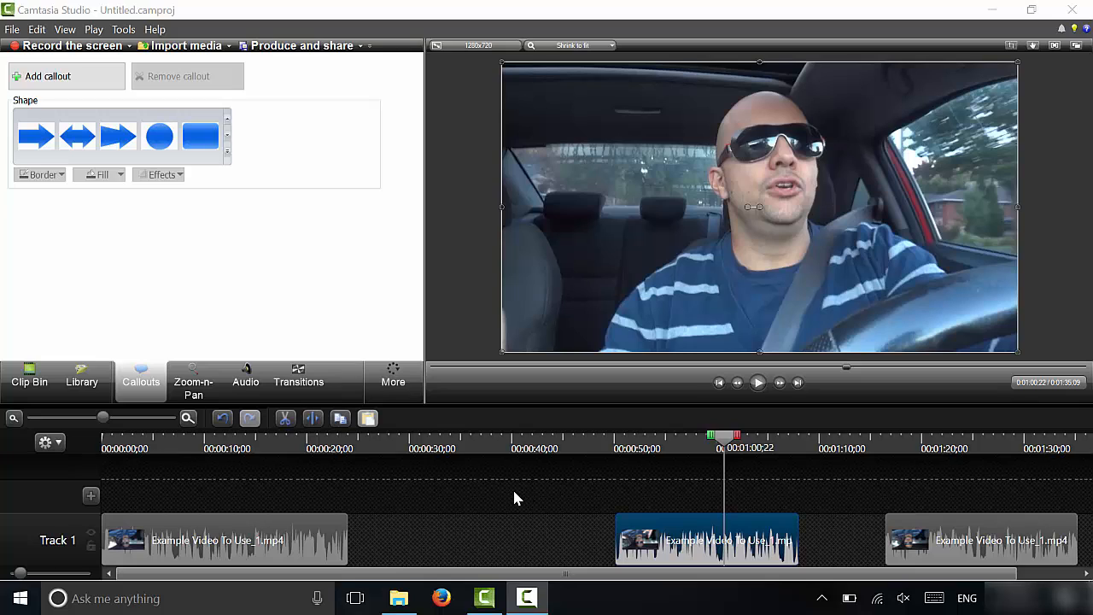
mouse_move(363, 498)
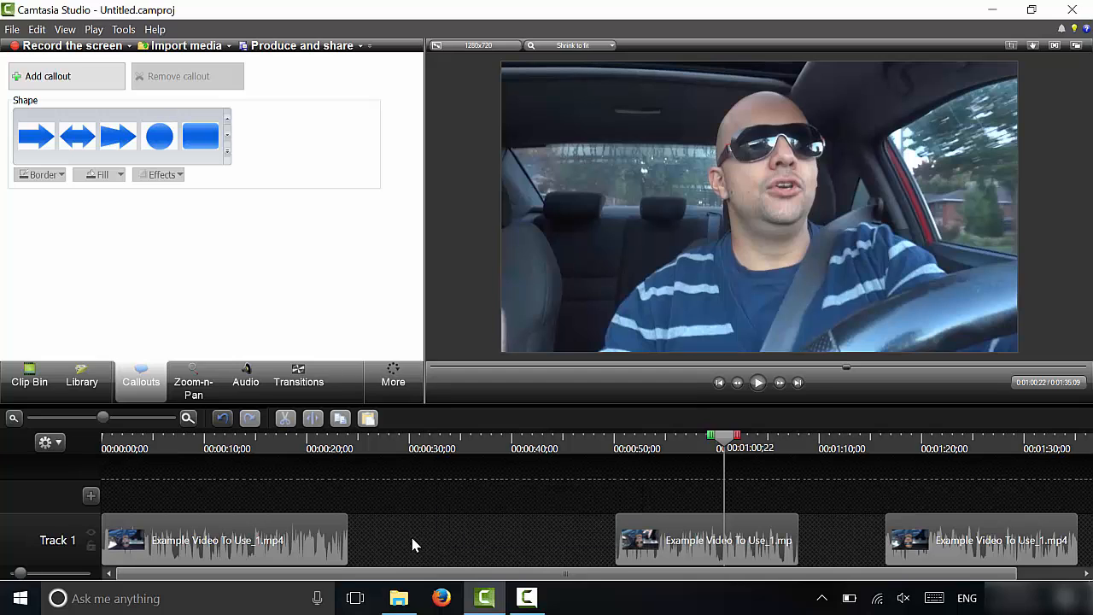
mouse_move(333, 540)
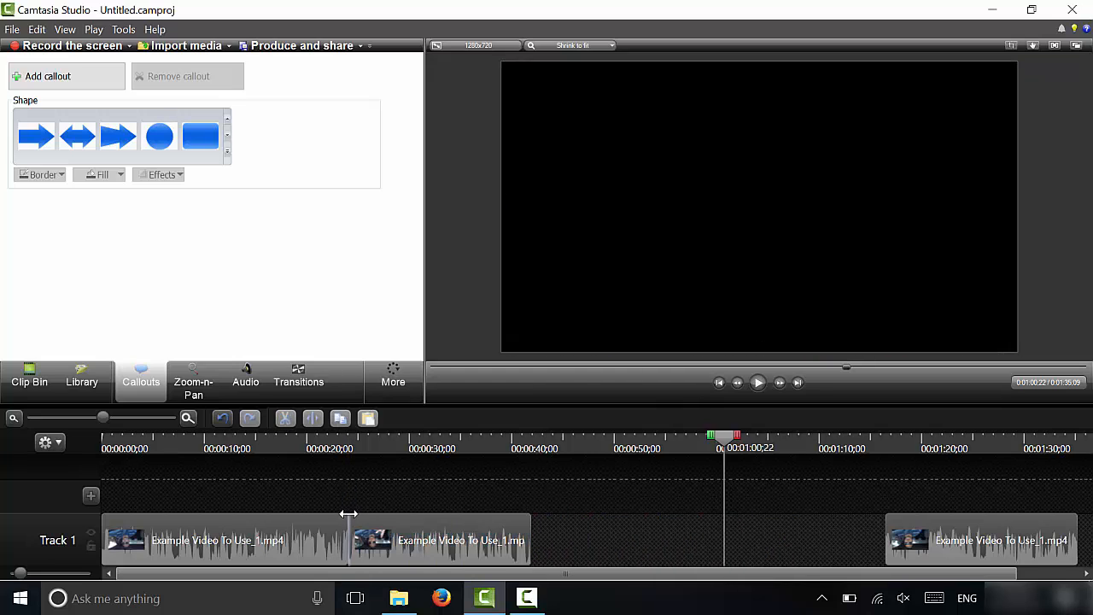
Move the middle Track 1 clip flush against the end of the first clip
left_click(332, 435)
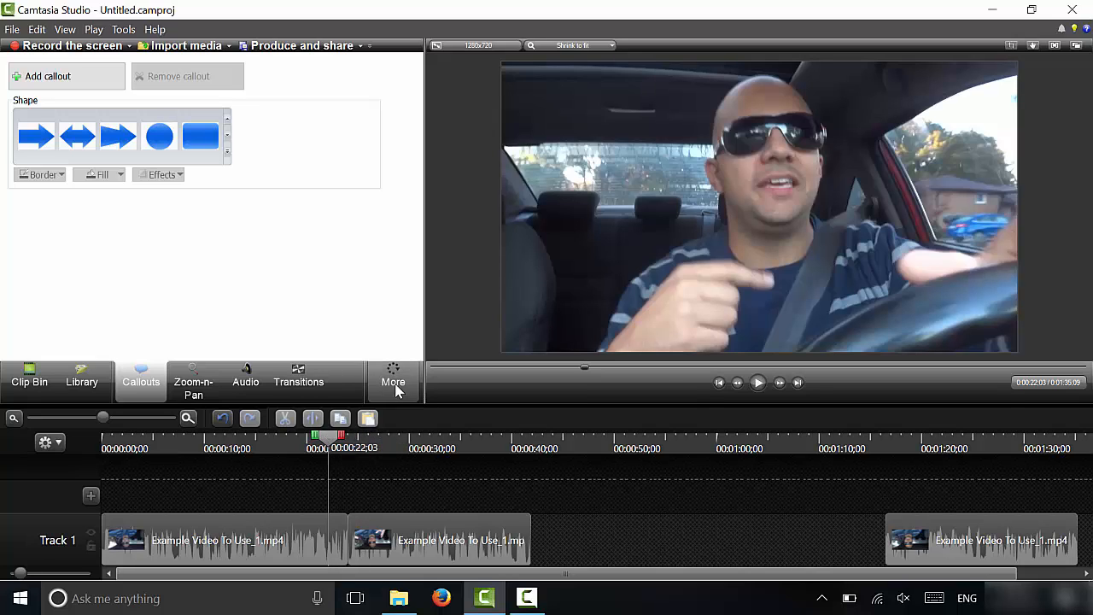
mouse_move(393, 381)
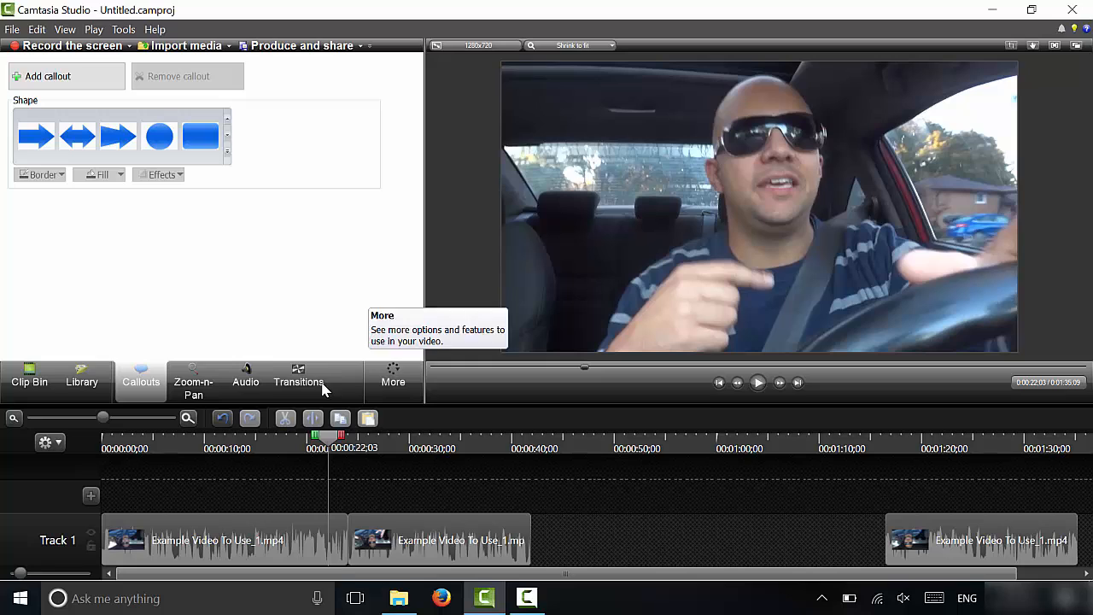
mouse_move(298, 376)
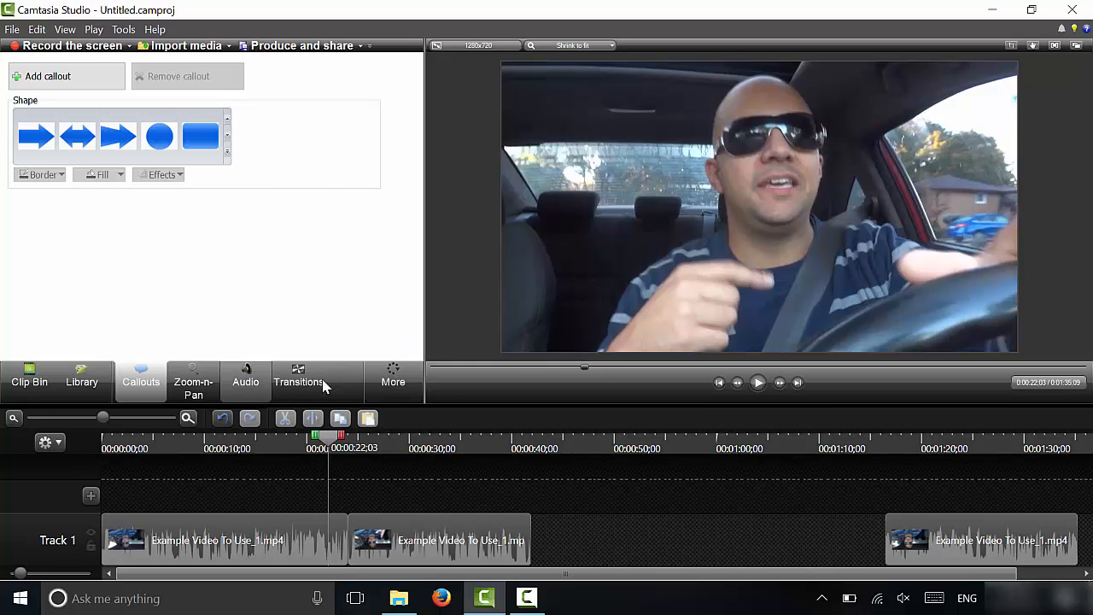
Glance at the More menu, then show the transitions gallery with Fade, Dissolve and others
left_click(393, 375)
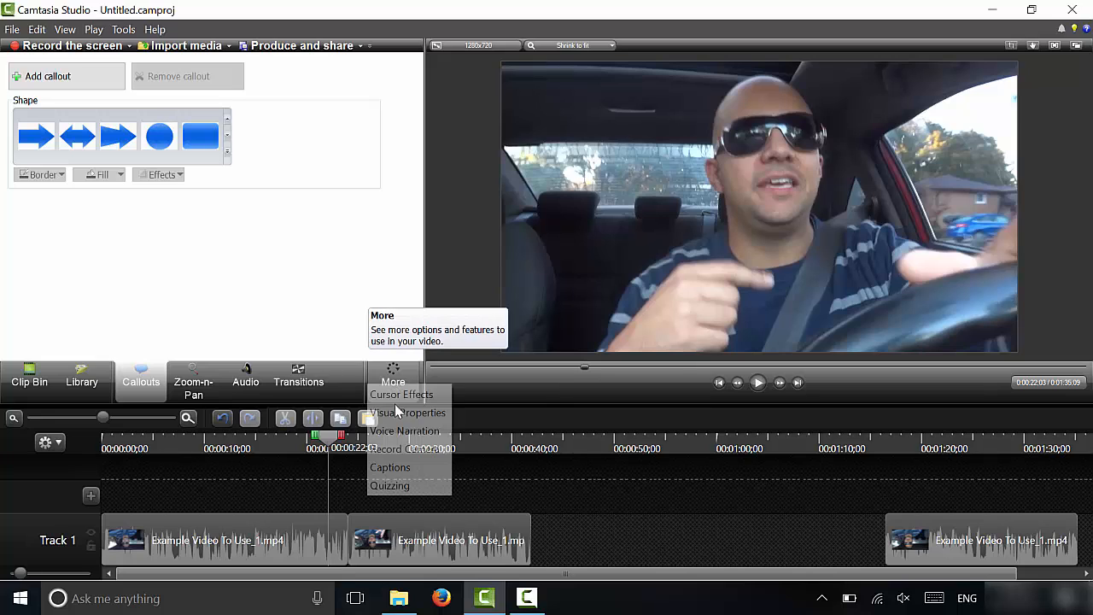
mouse_move(323, 359)
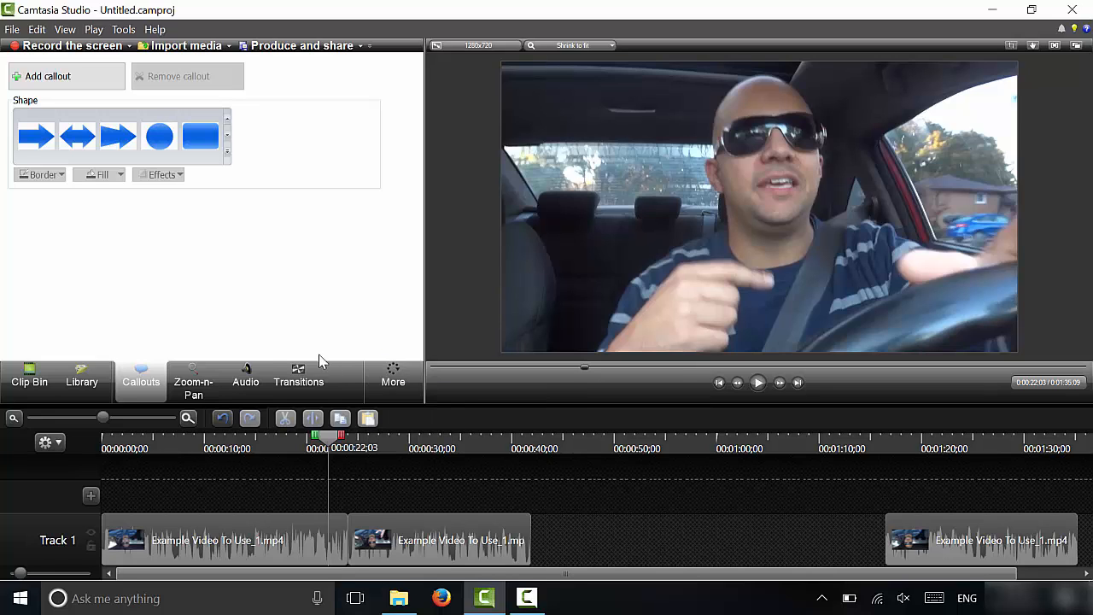
mouse_move(298, 381)
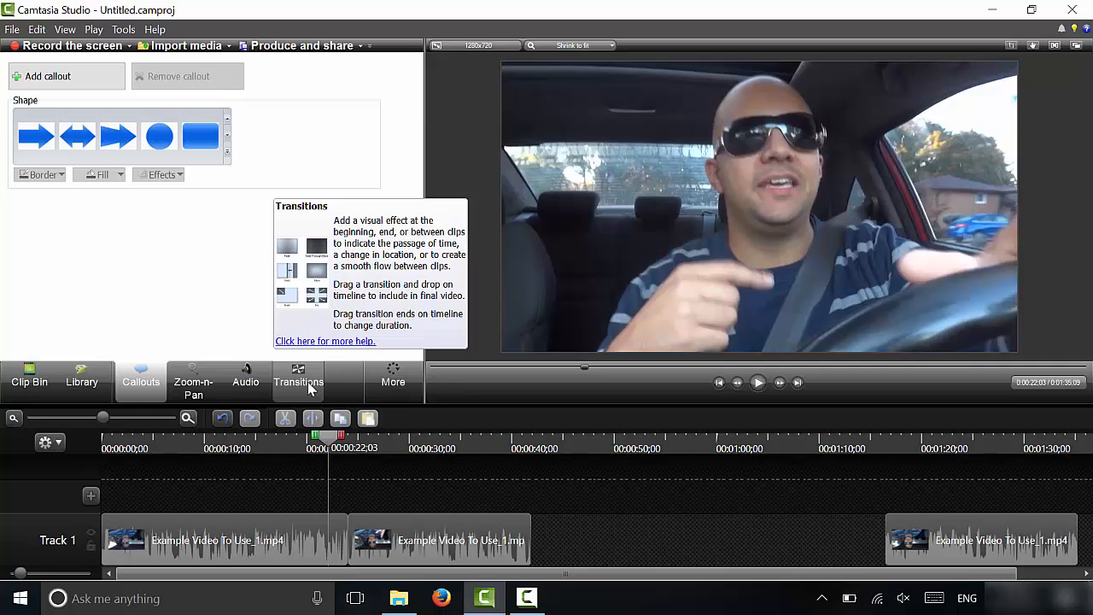
left_click(298, 381)
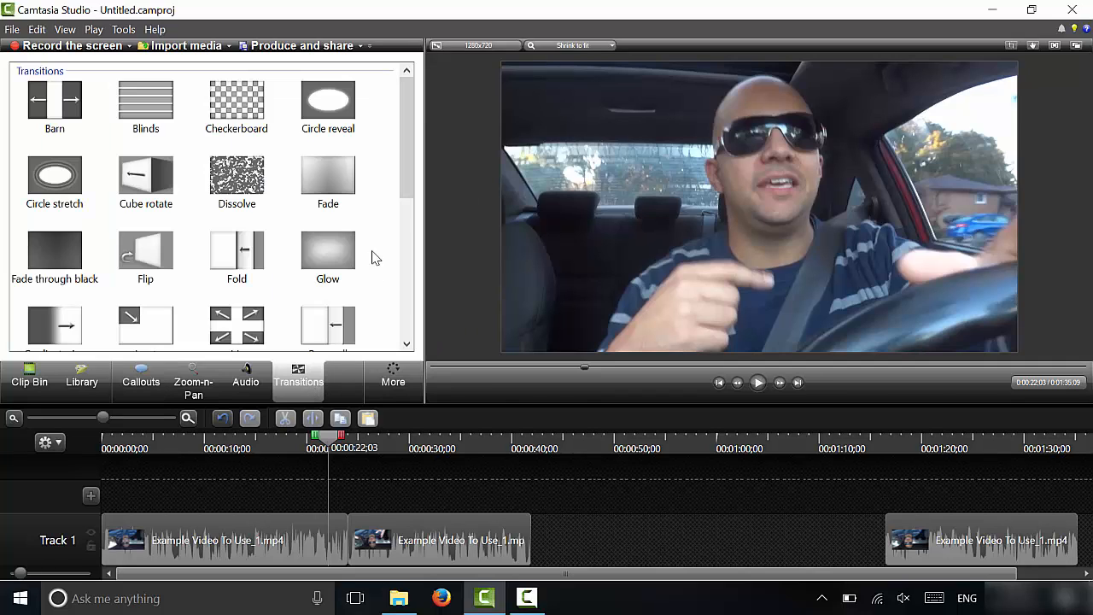
mouse_move(388, 152)
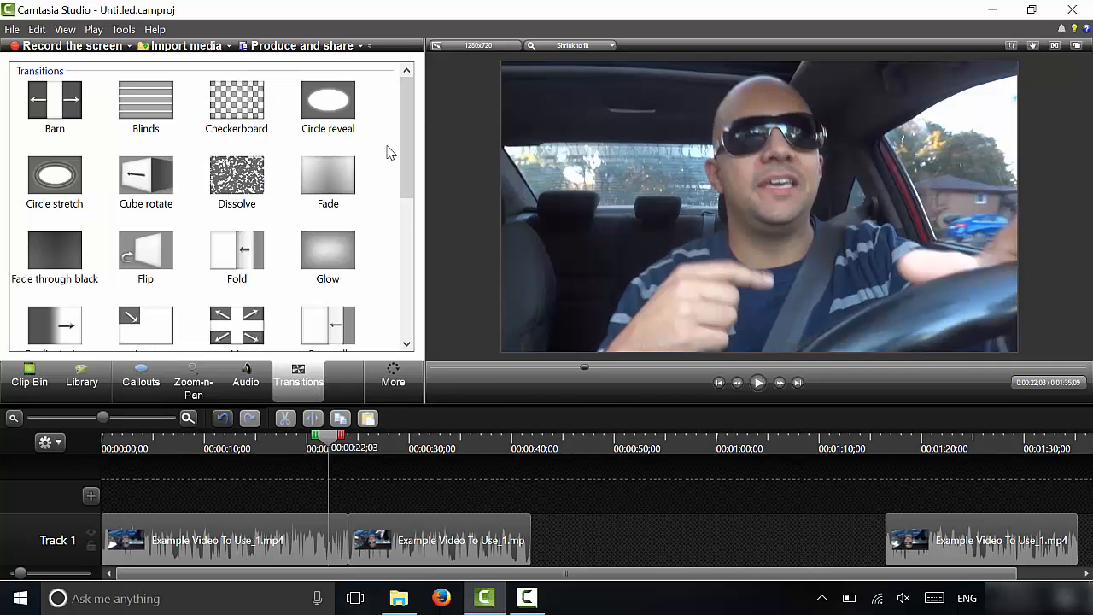
Scroll the transitions gallery to place Fade between the first two clips
scroll("down", 3)
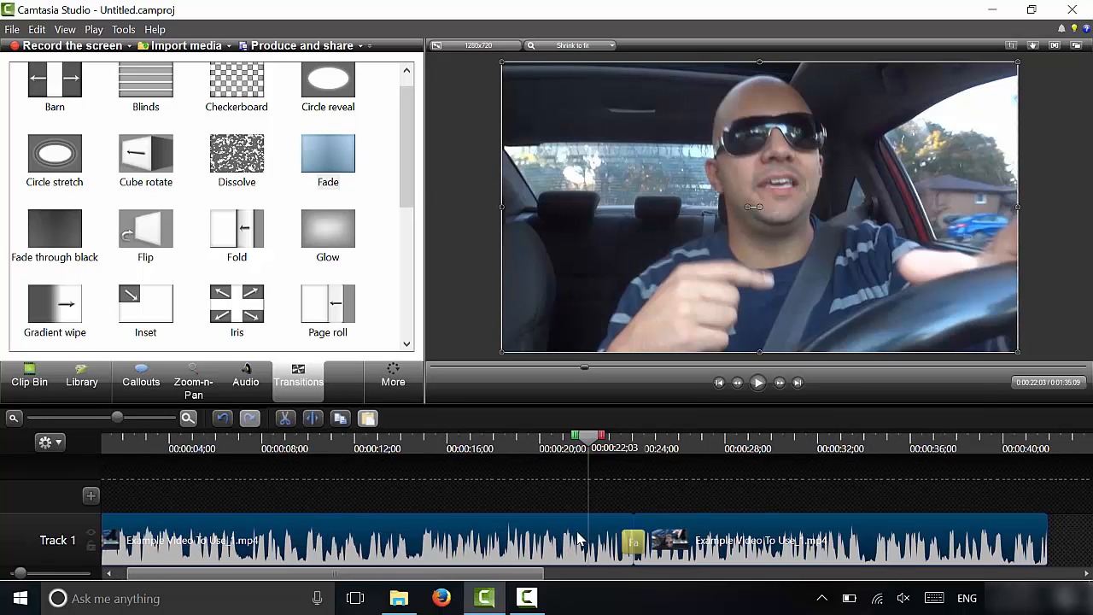
mouse_move(642, 469)
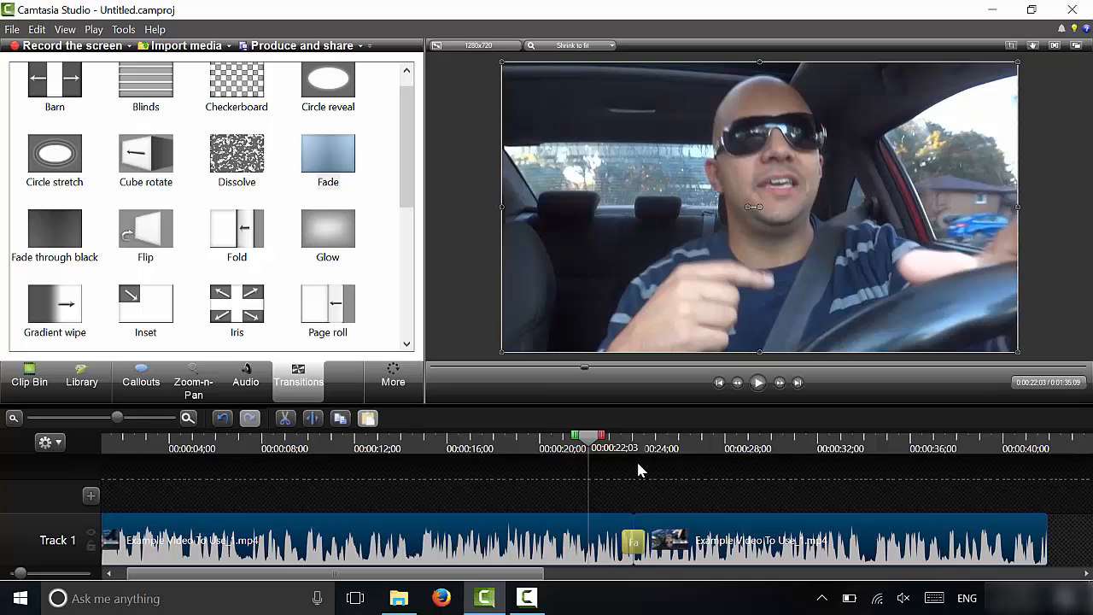
mouse_move(642, 483)
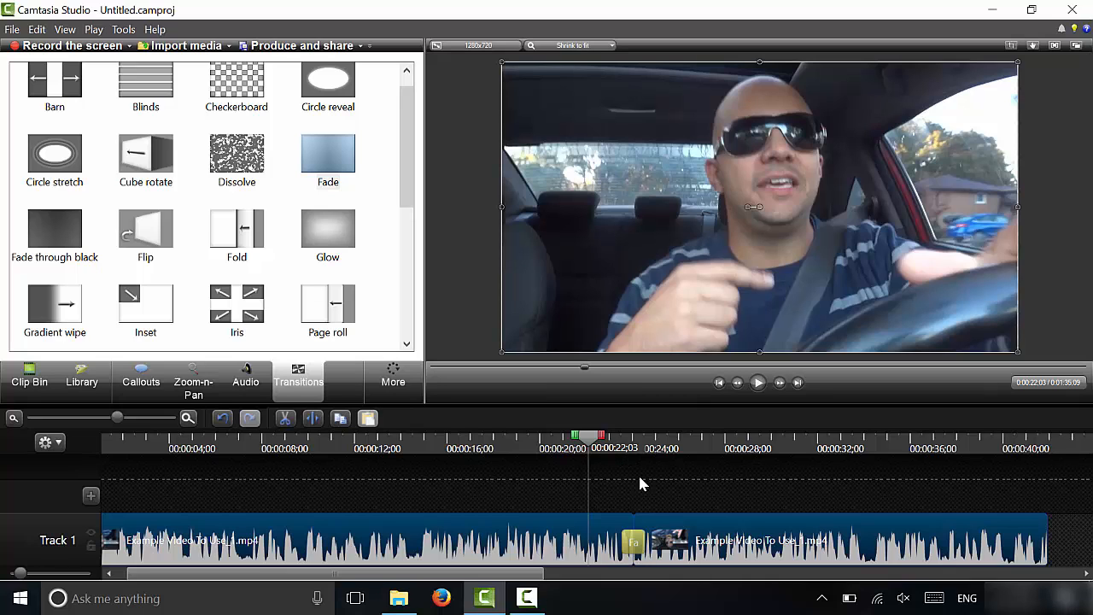
mouse_move(595, 444)
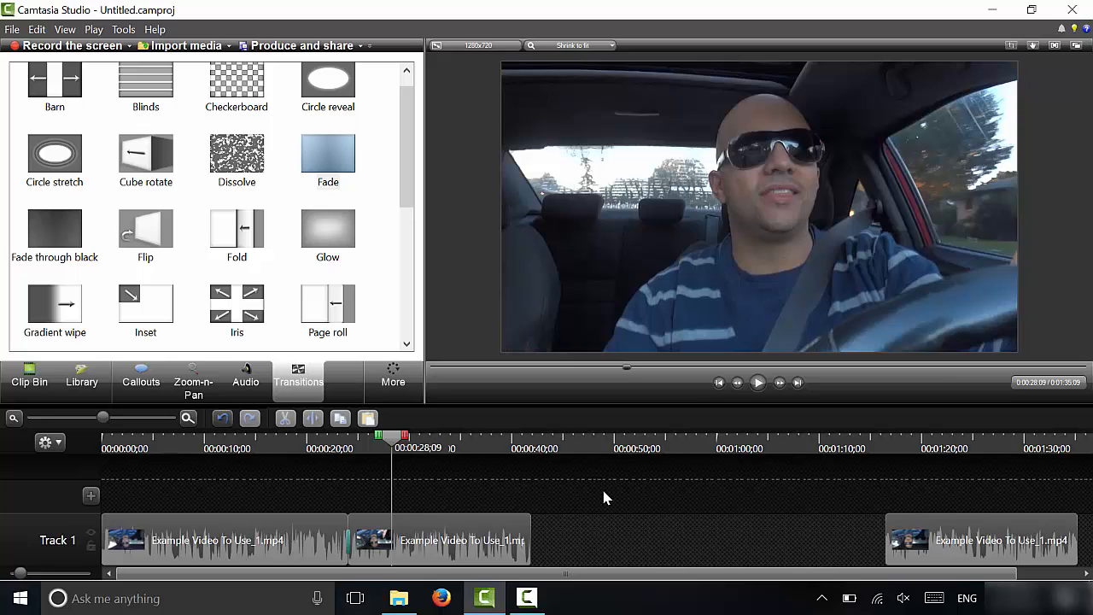
mouse_move(529, 508)
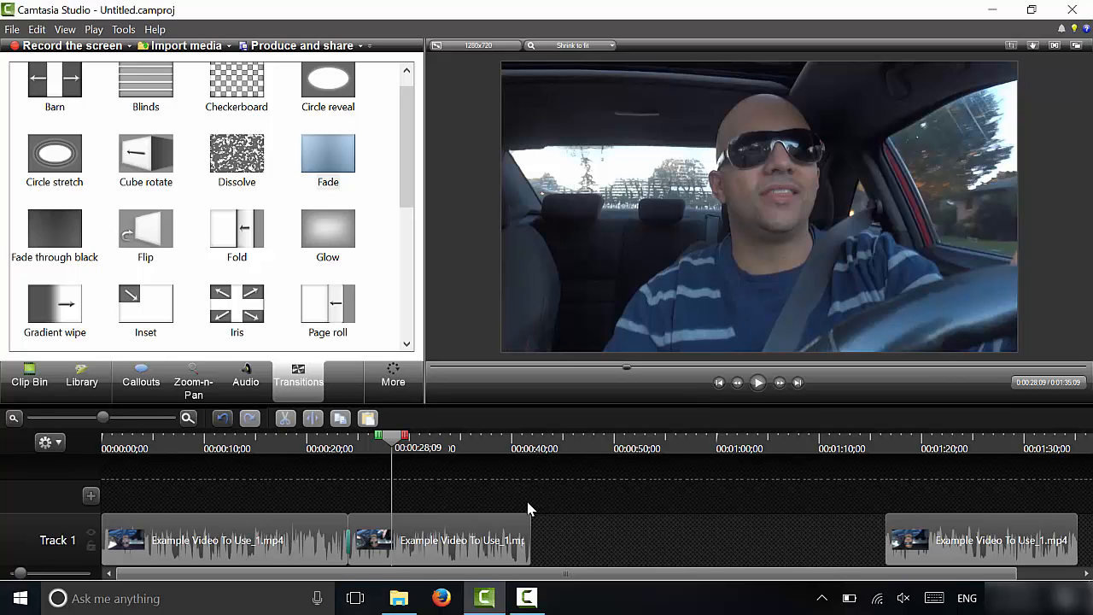
mouse_move(931, 540)
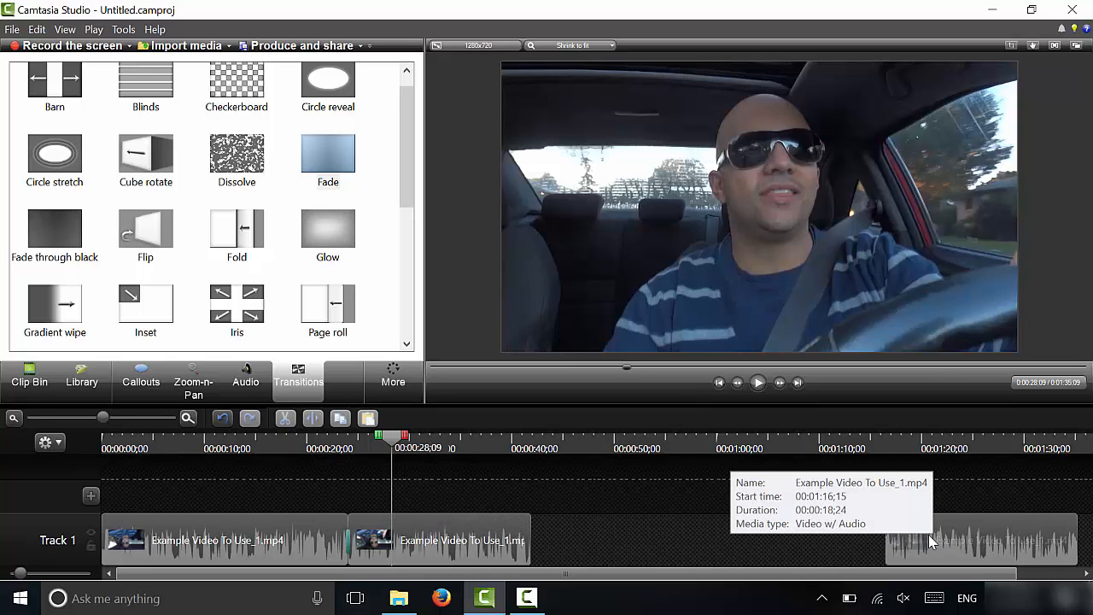
Snap the third clip to the second clip's end and add a Page roll transition
left_click(628, 539)
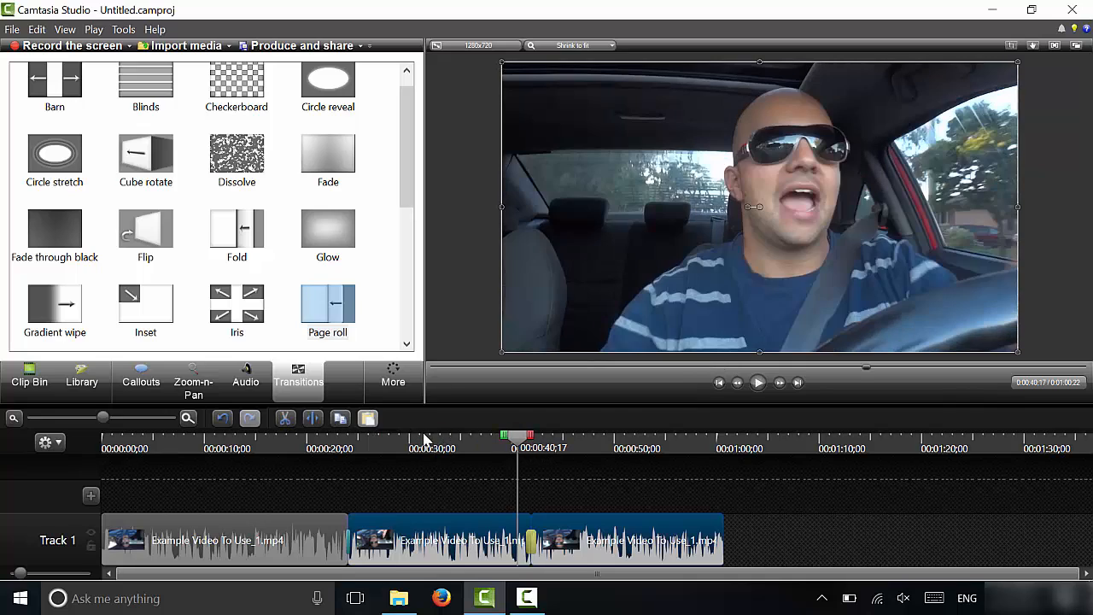
Zoom the timeline and drag the Page roll transition's edge outward to lengthen it
left_click(187, 418)
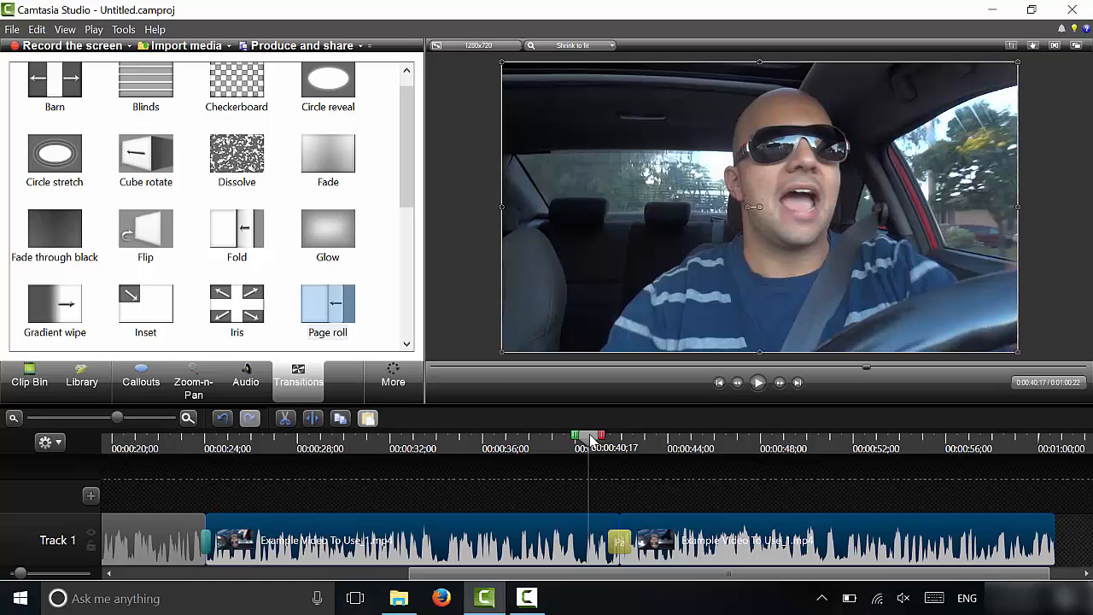
mouse_move(624, 542)
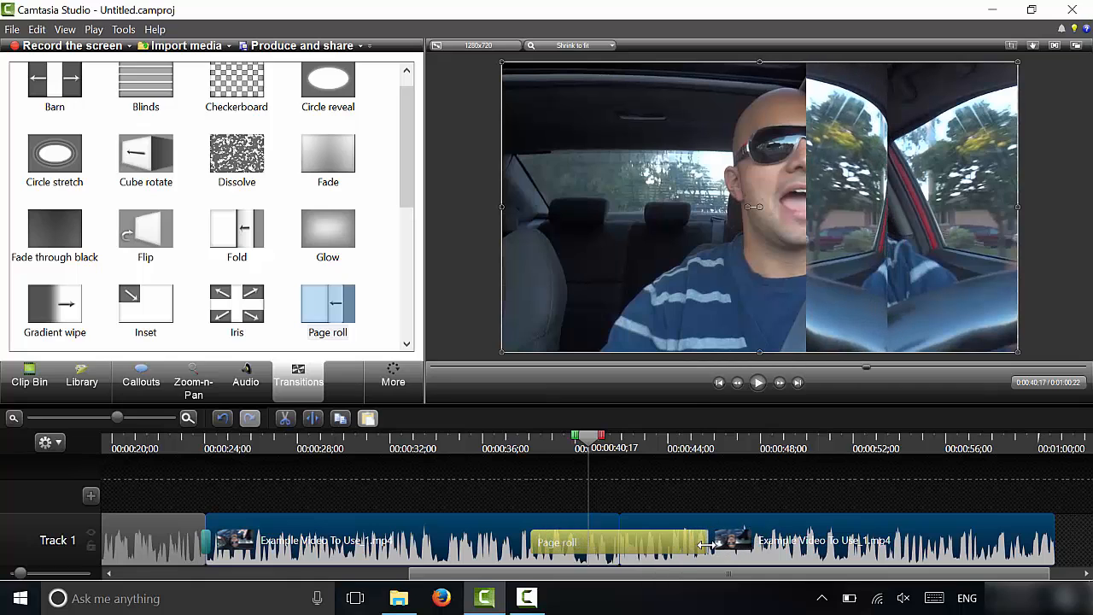
left_click(545, 437)
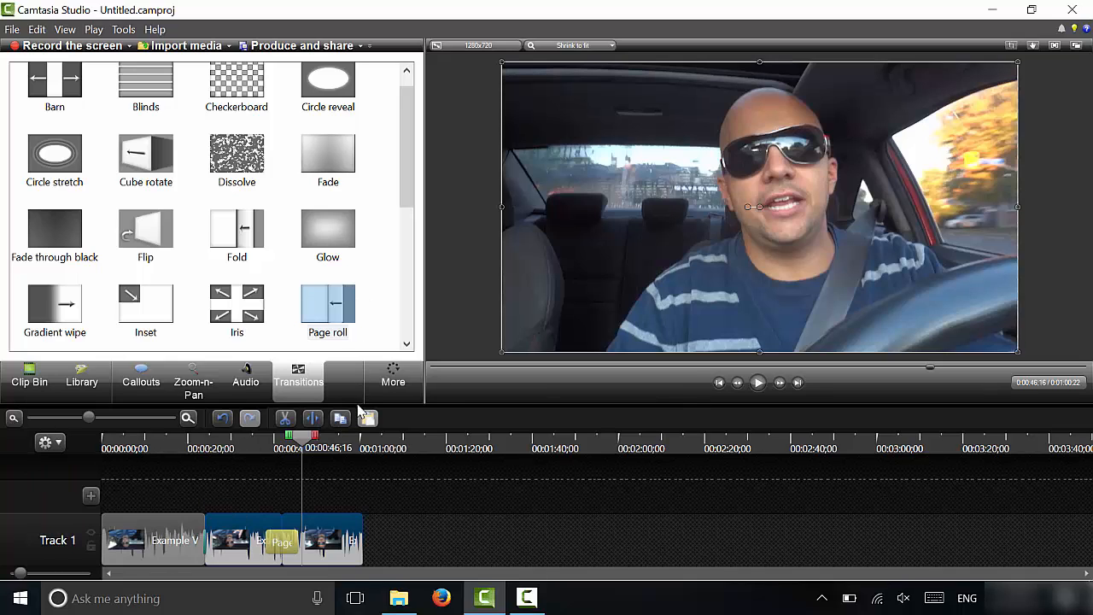
mouse_move(380, 477)
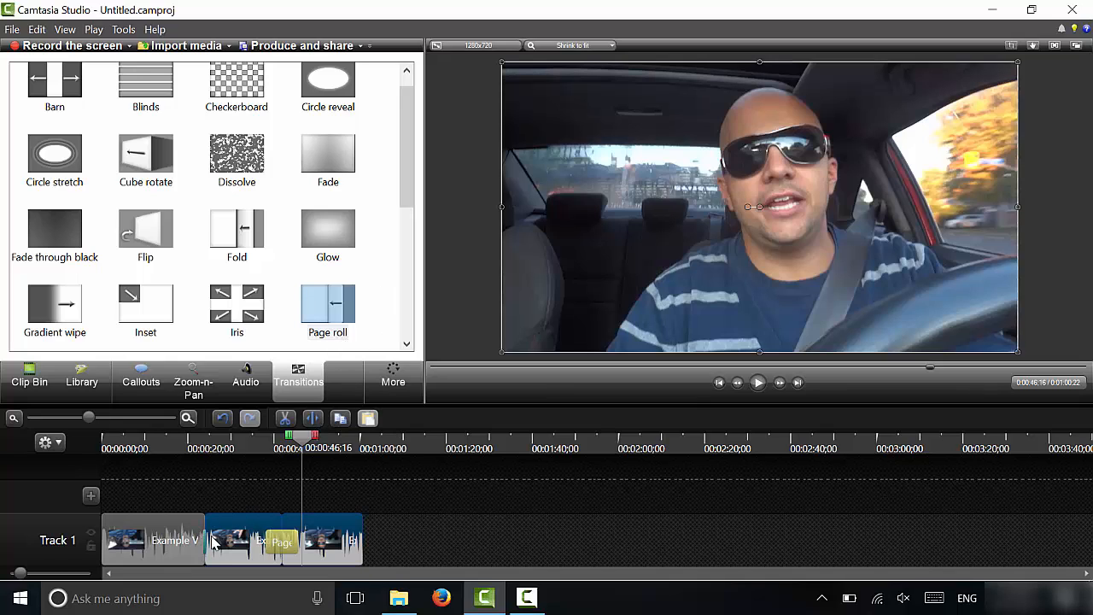
mouse_move(329, 501)
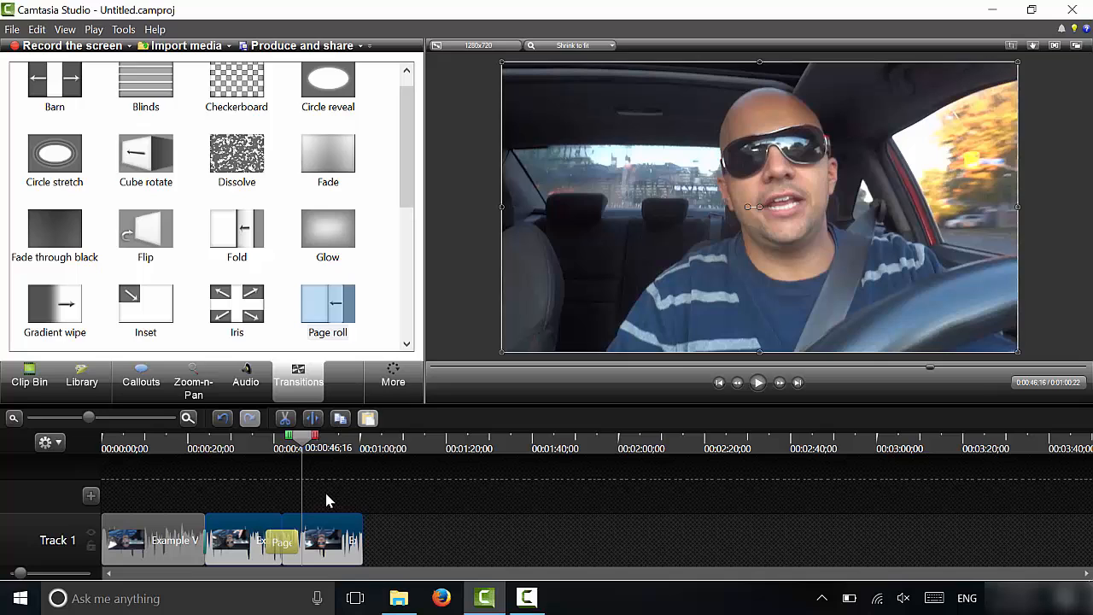
left_click(327, 307)
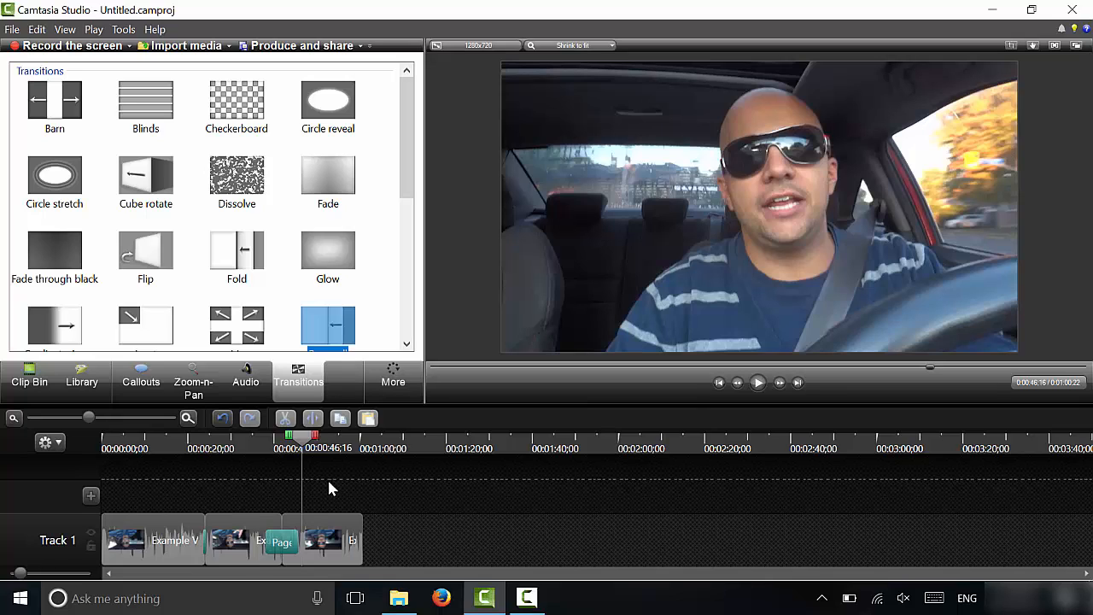
mouse_move(341, 491)
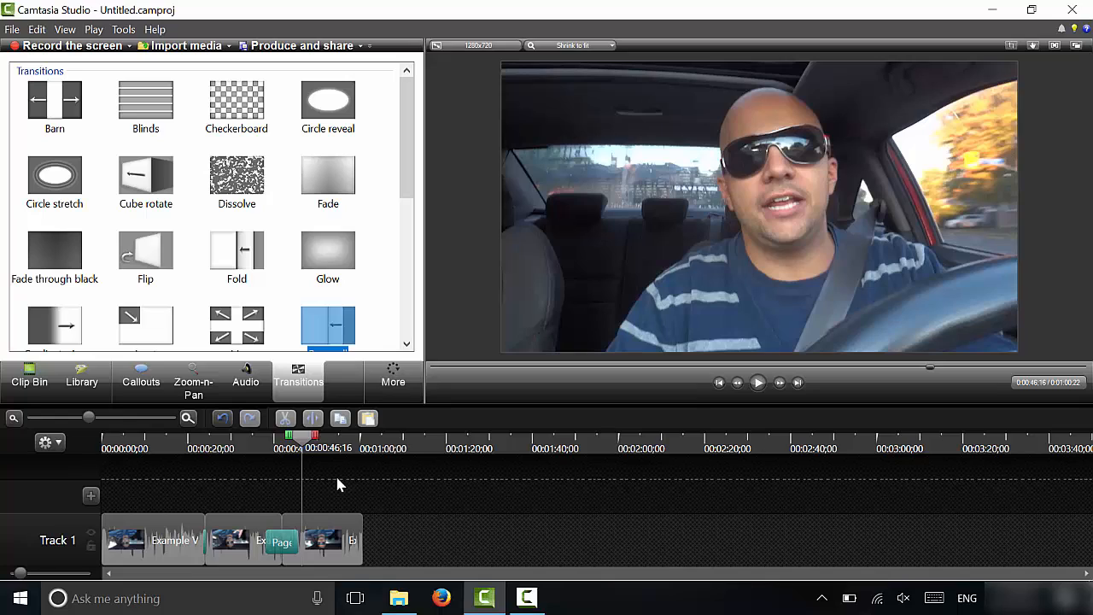
mouse_move(361, 529)
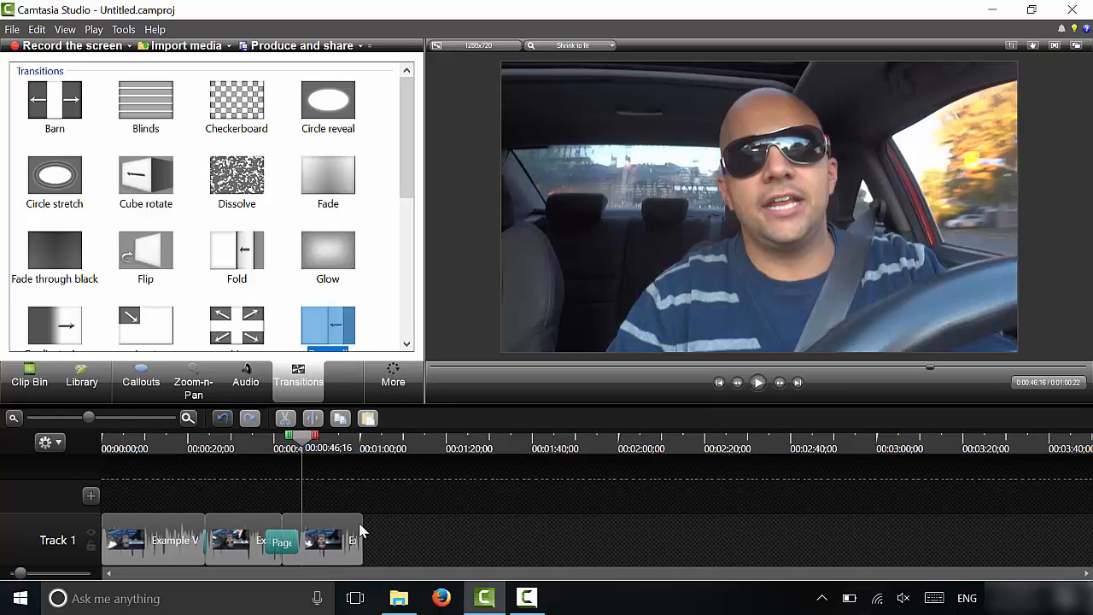
mouse_move(411, 489)
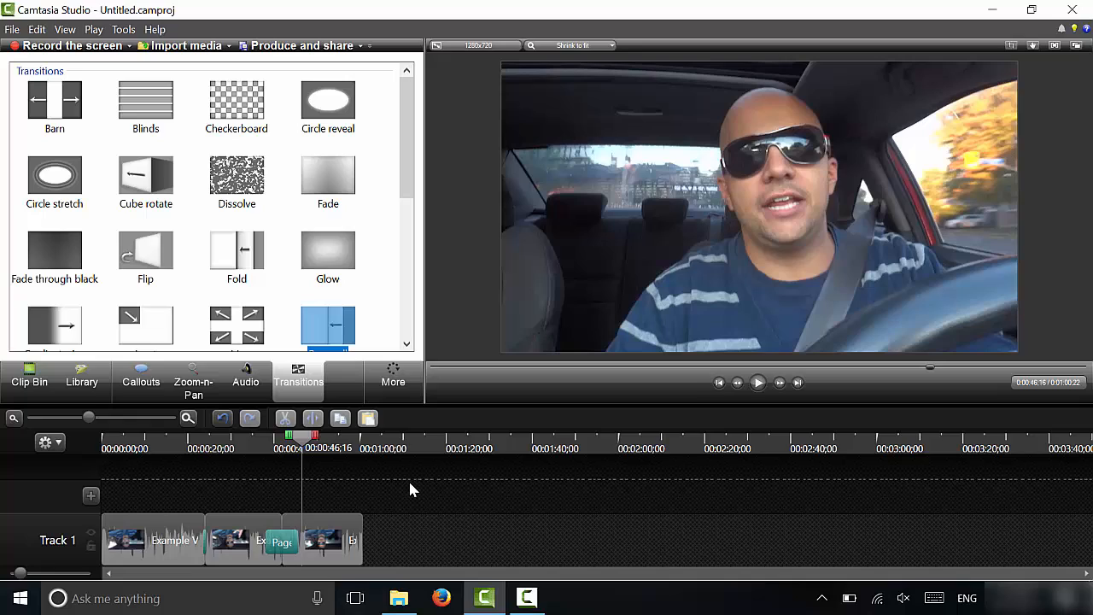
mouse_move(491, 504)
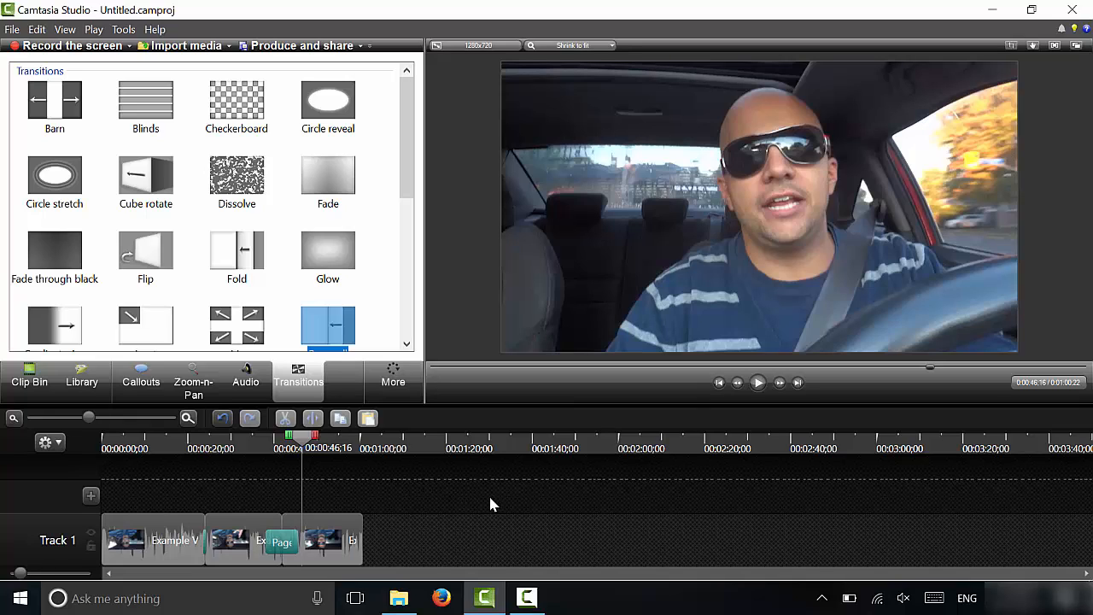